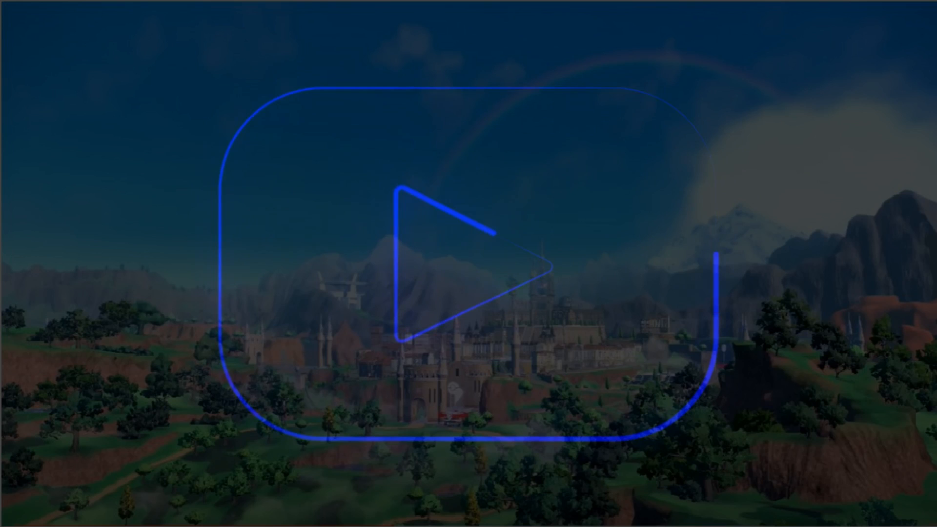
Step: Let the play logo fade out, leaving the dimmed castle-town landscape screenshot
click(463, 263)
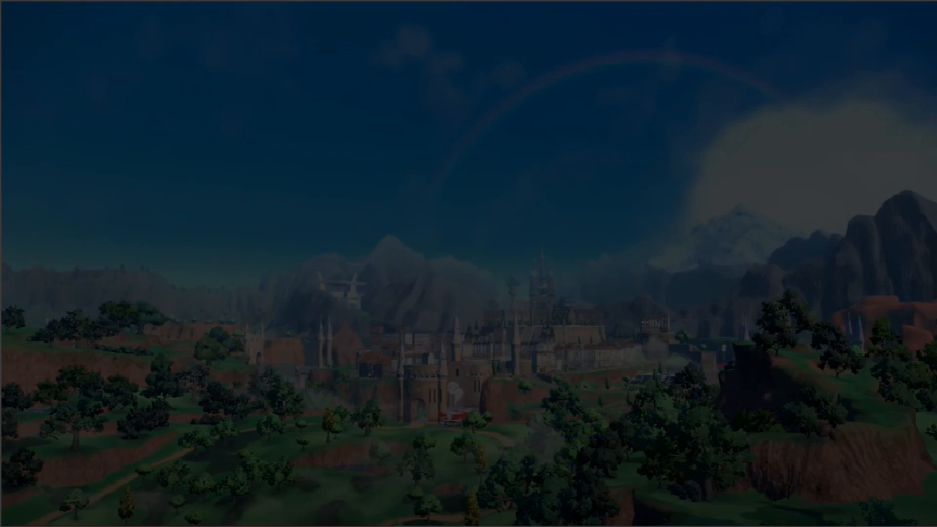